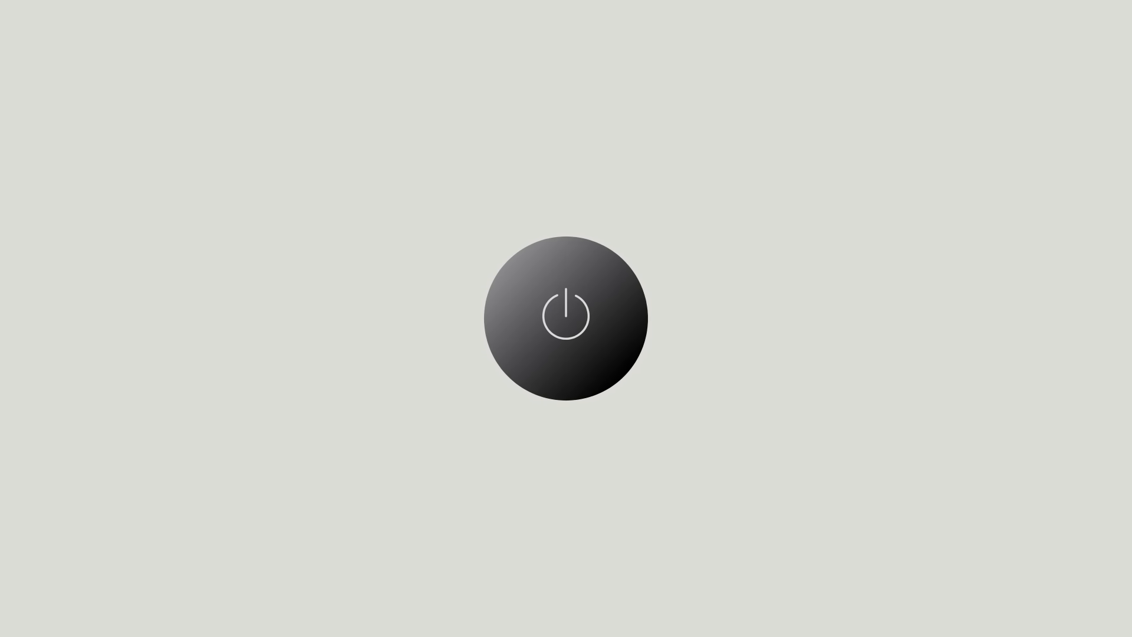
# - Play the outro from the red pulsing power button to the red-and-white globe
pyautogui.click(566, 317)
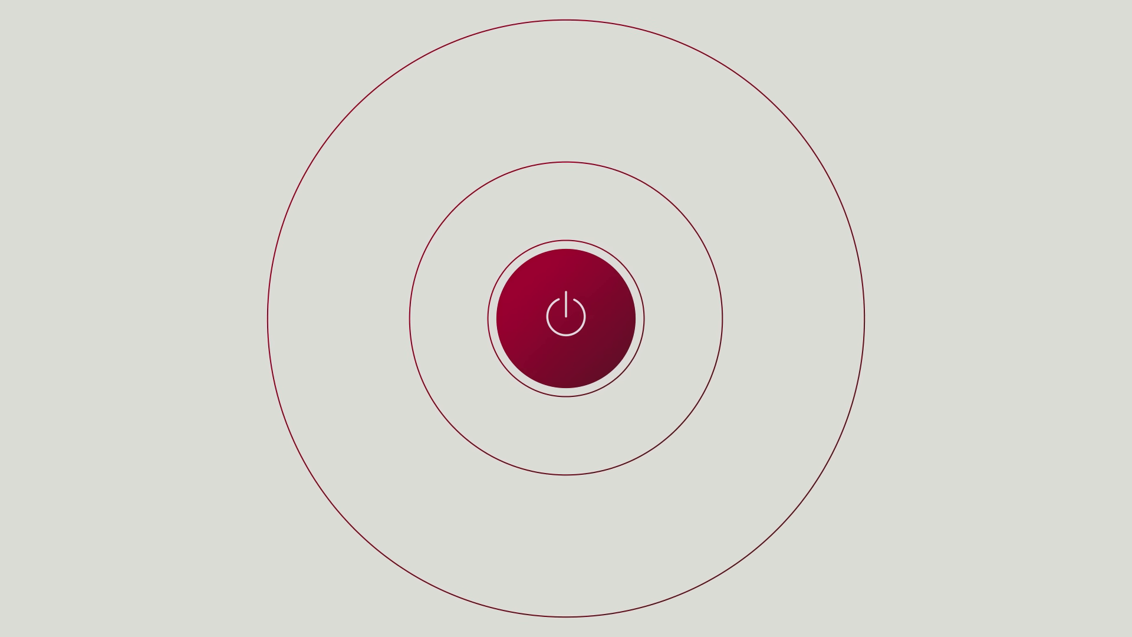
pyautogui.click(565, 318)
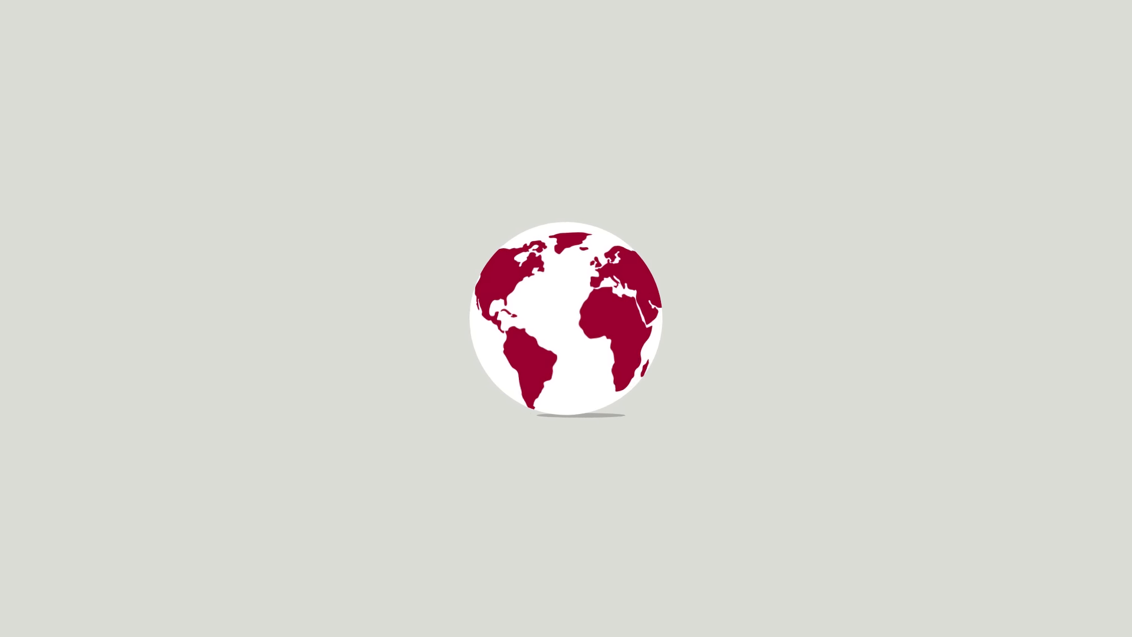